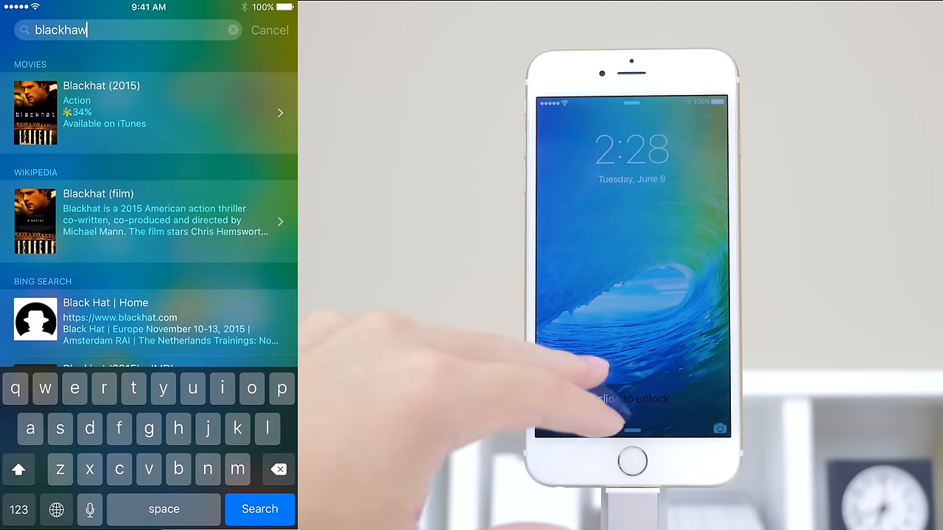
Bring up Siri and look through its 'You can say things like' example requests.
text(ks)
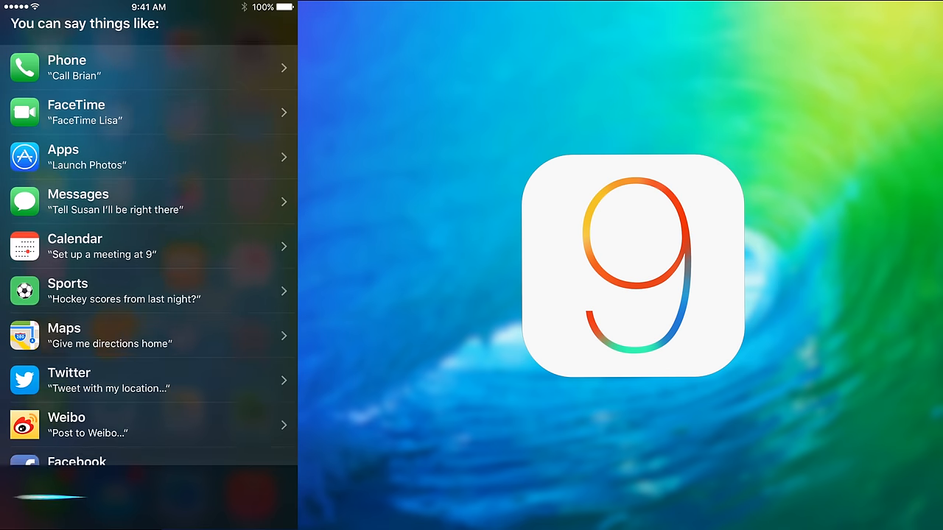
scroll(down, 3)
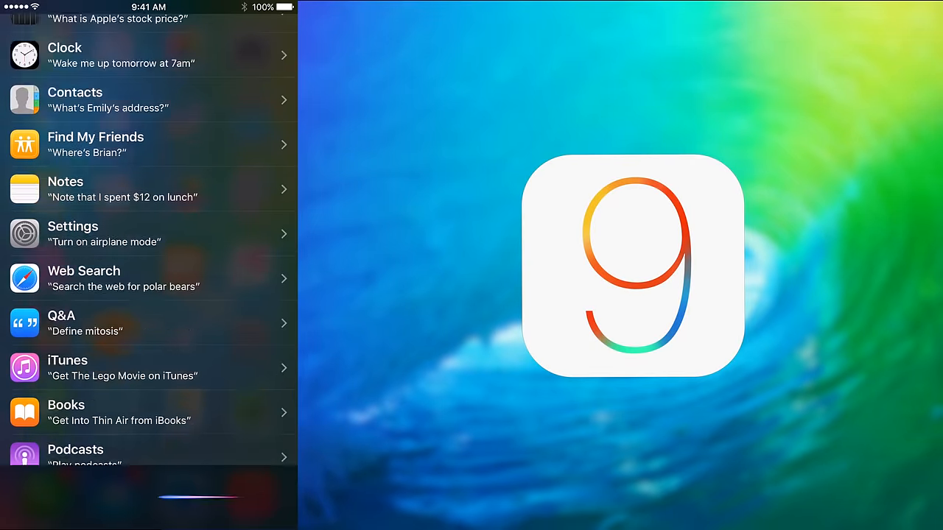
scroll(down, 3)
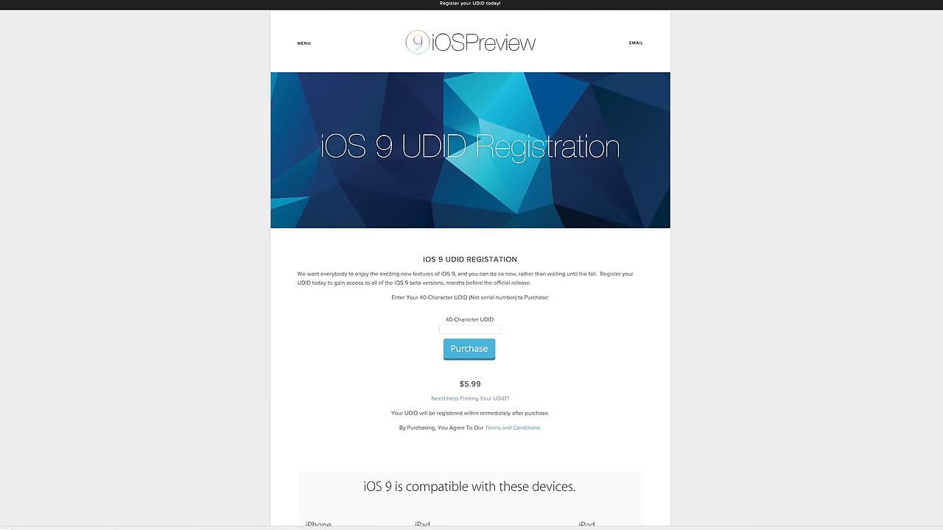
Go to the iOSPreview site's help page on finding your UDID.
scroll(down, 3)
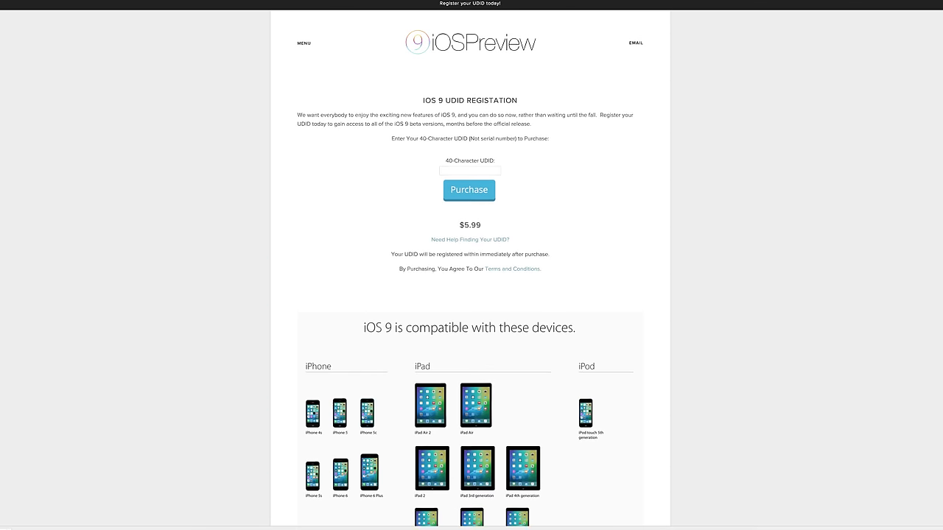
scroll(down, 3)
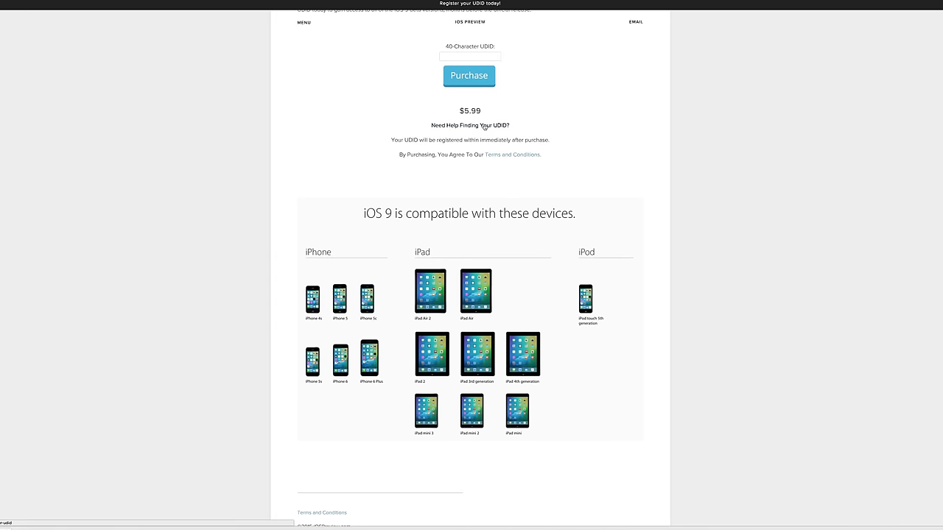
click(468, 125)
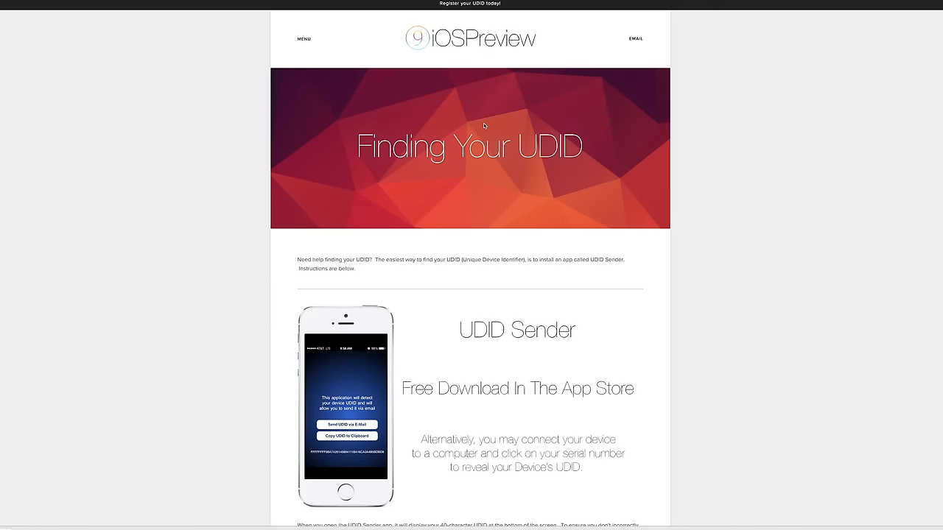
Read the install instructions down to Step 4: Install iOS 9 and leave the page.
scroll(down, 3)
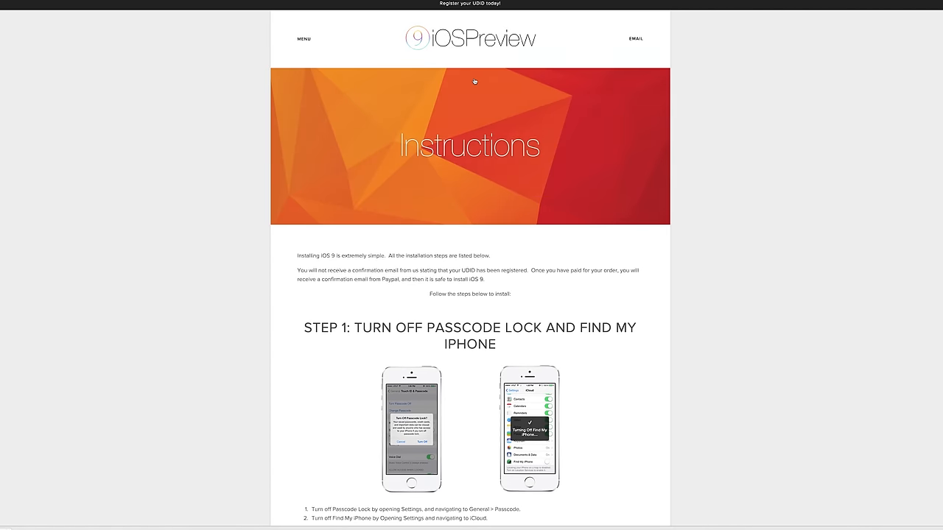
scroll(down, 3)
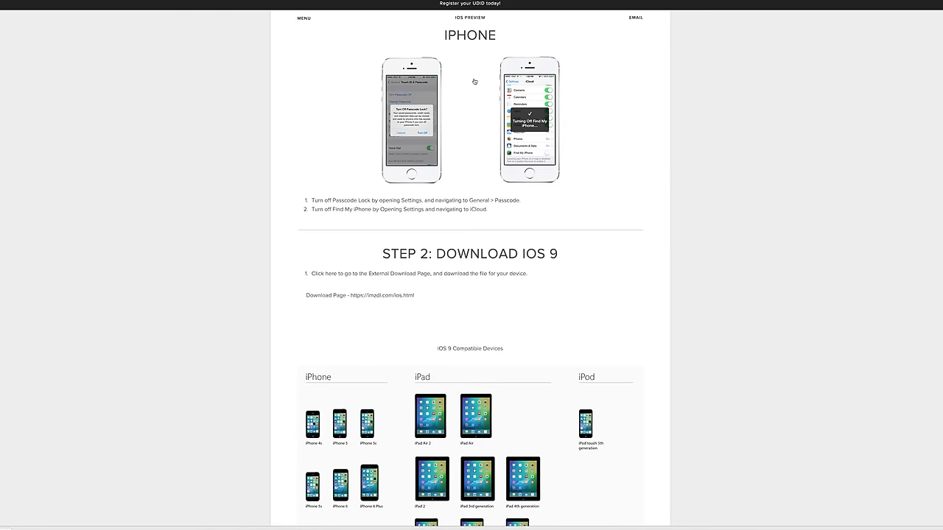
scroll(down, 3)
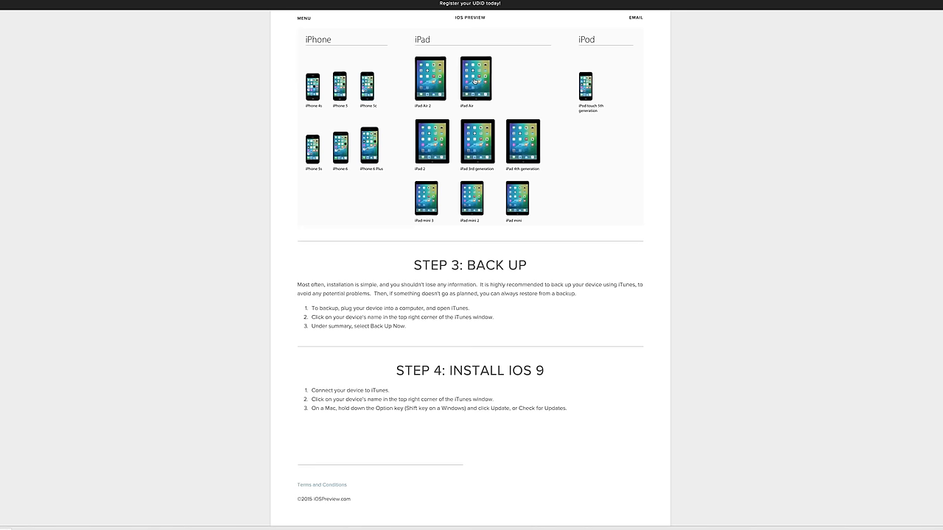
click(303, 17)
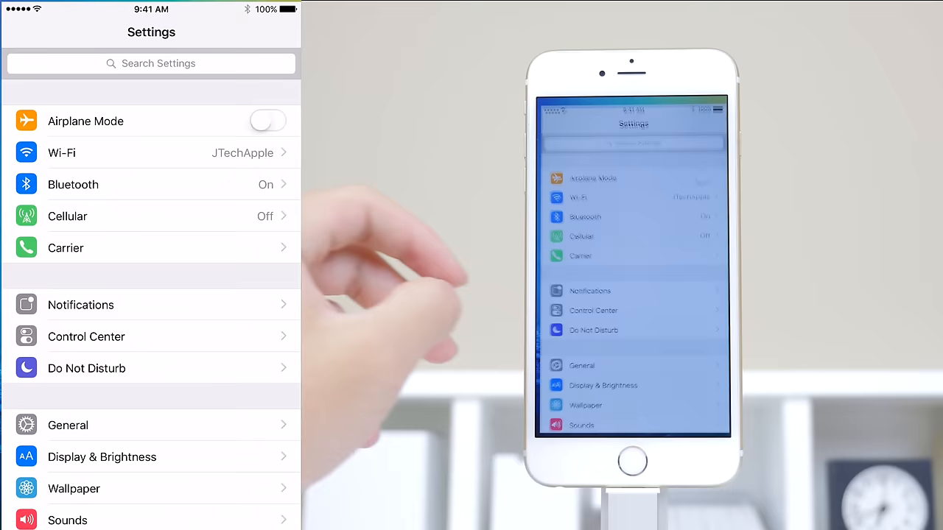
Review per-app battery usage under Battery settings, then go back to the main Settings list.
scroll(down, 3)
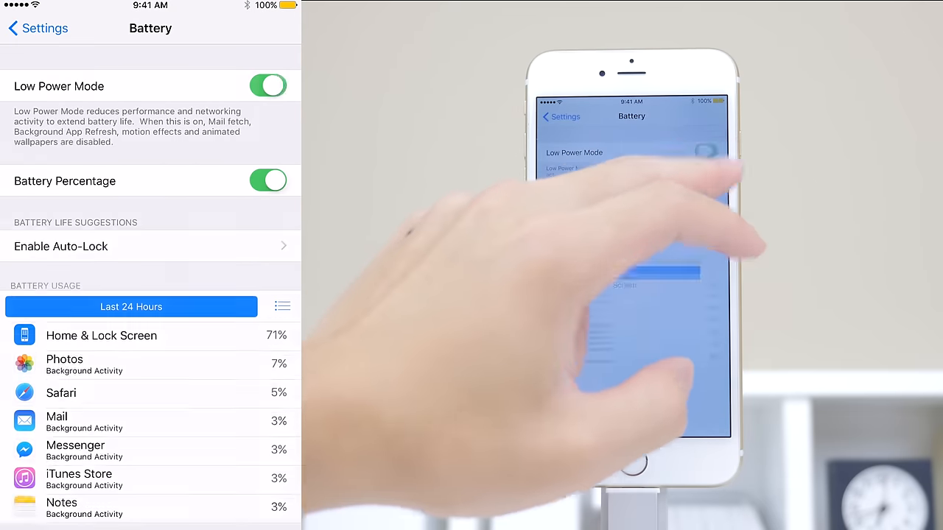
scroll(down, 3)
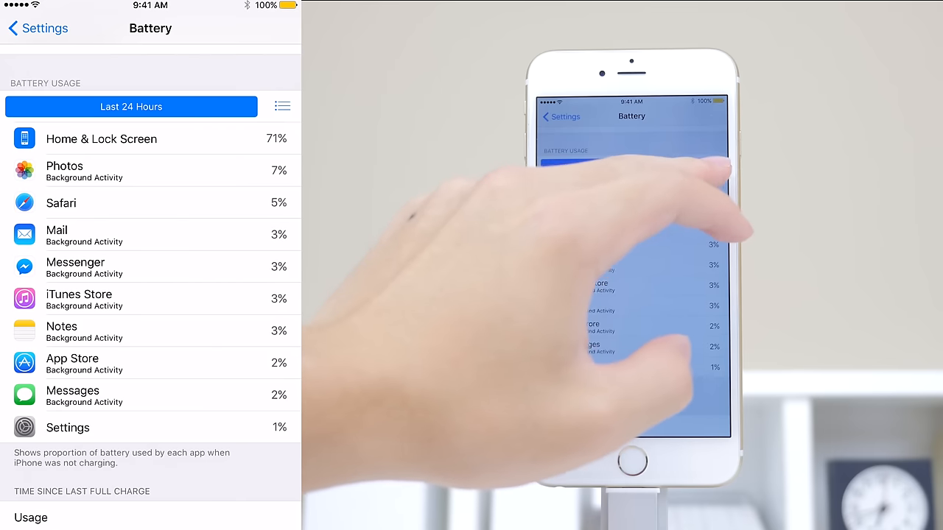
click(283, 106)
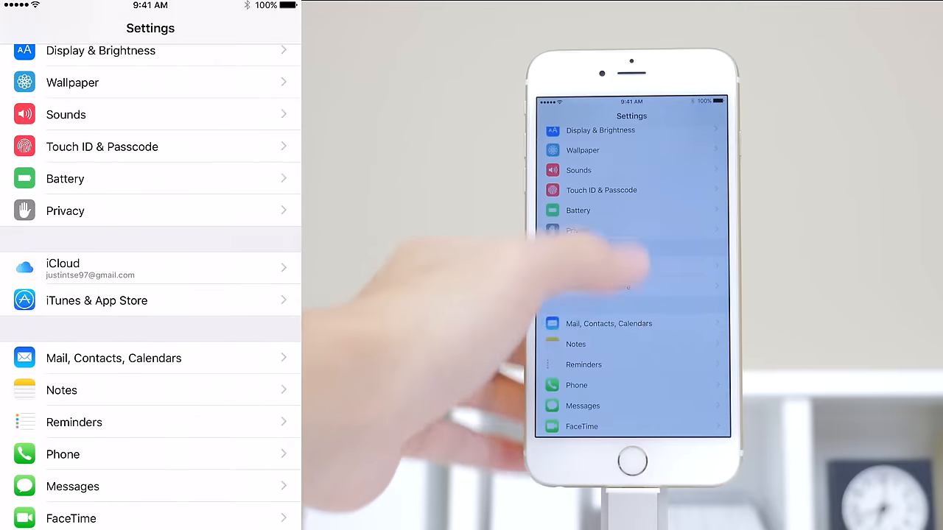
scroll(down, 3)
text(b)
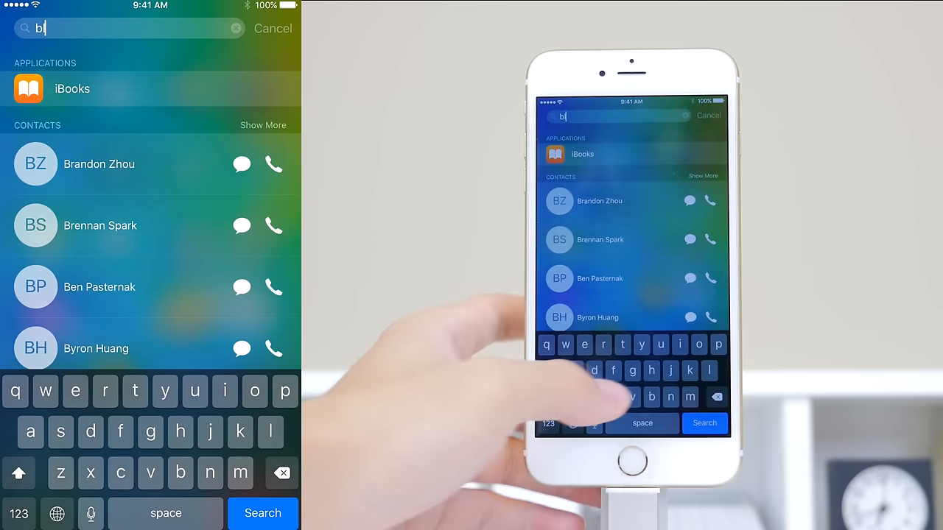
Search Spotlight for 'blackhawks' and look through the Lightning 3–2 score, Wikipedia and Bing results.
text(lack)
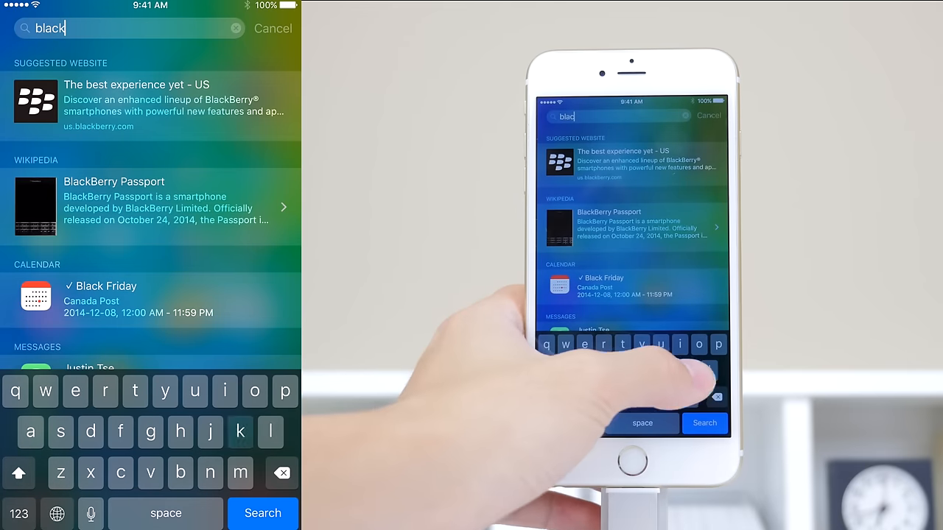
text(h)
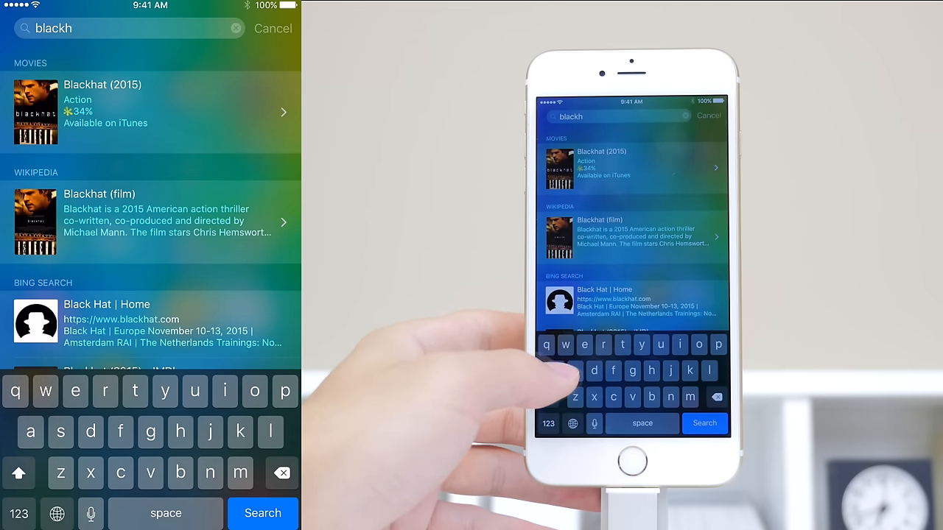
text(wks)
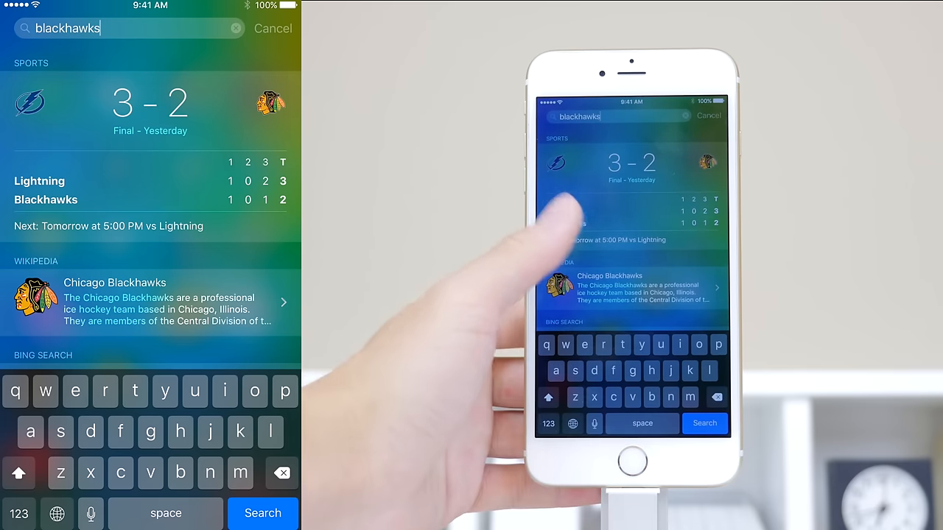
scroll(down, 3)
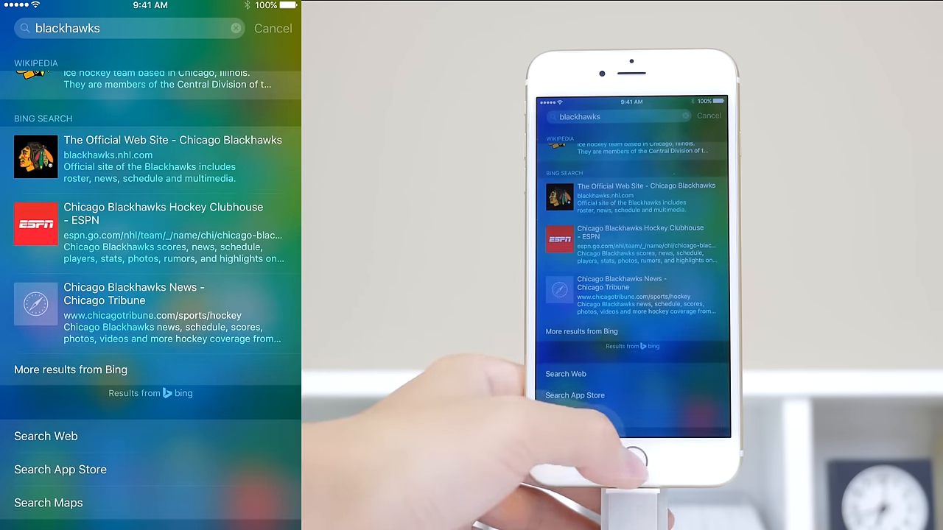
scroll(down, 3)
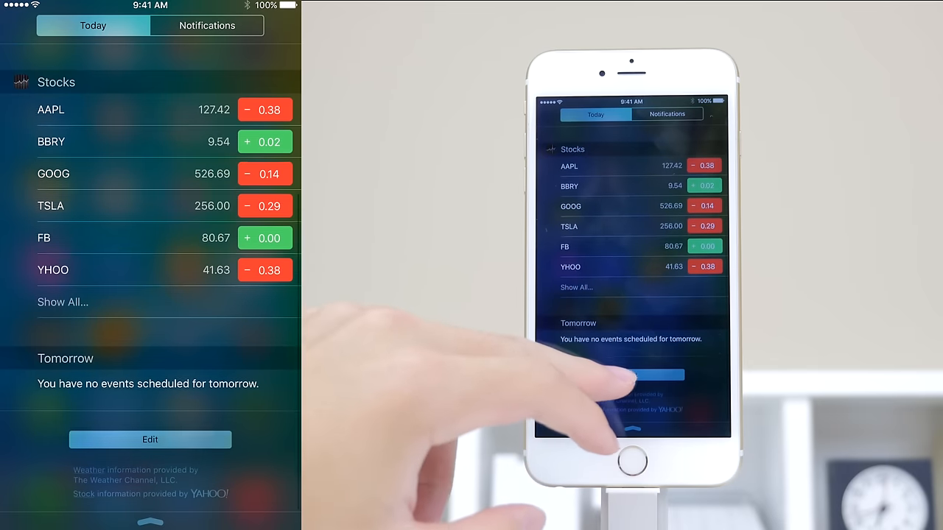
Edit which widgets appear in the Today view, then finish editing.
click(150, 439)
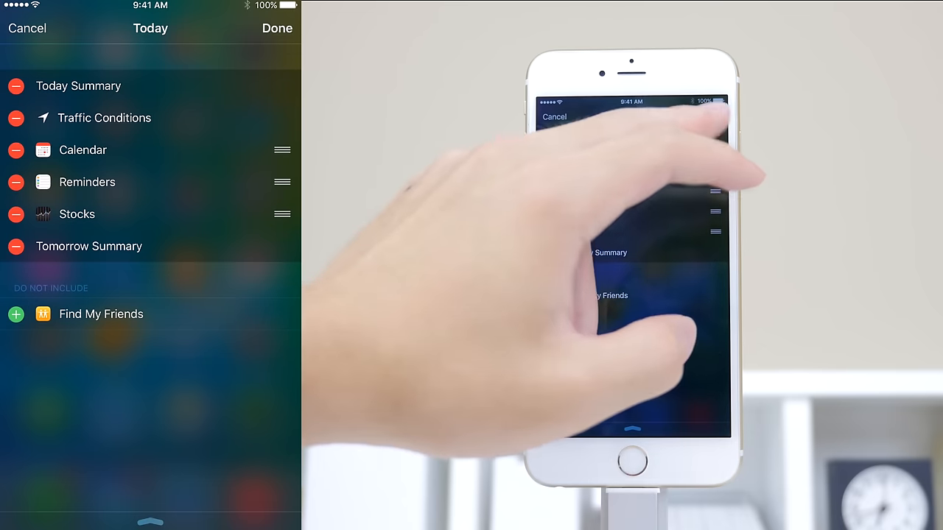
click(206, 25)
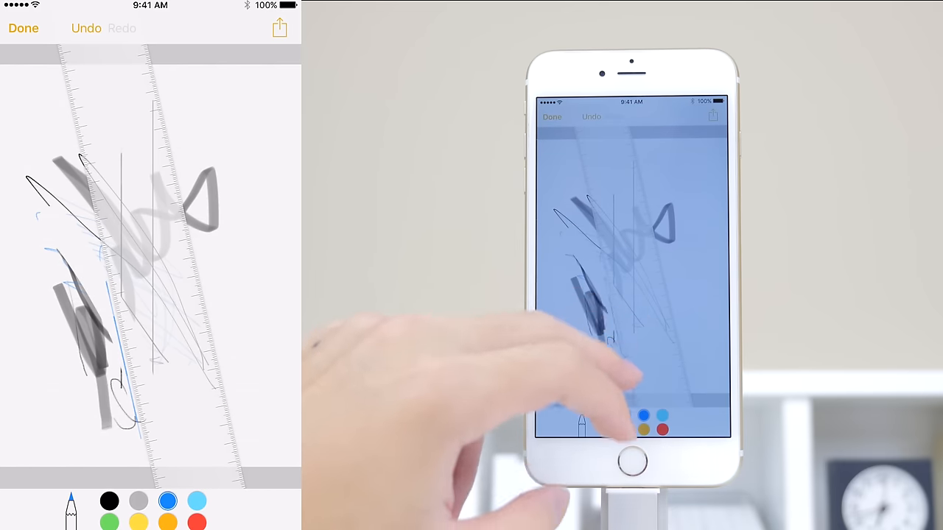
Save the ruler sketch into the note below the Thursday 8PM and Sunday 7PM lines.
click(24, 28)
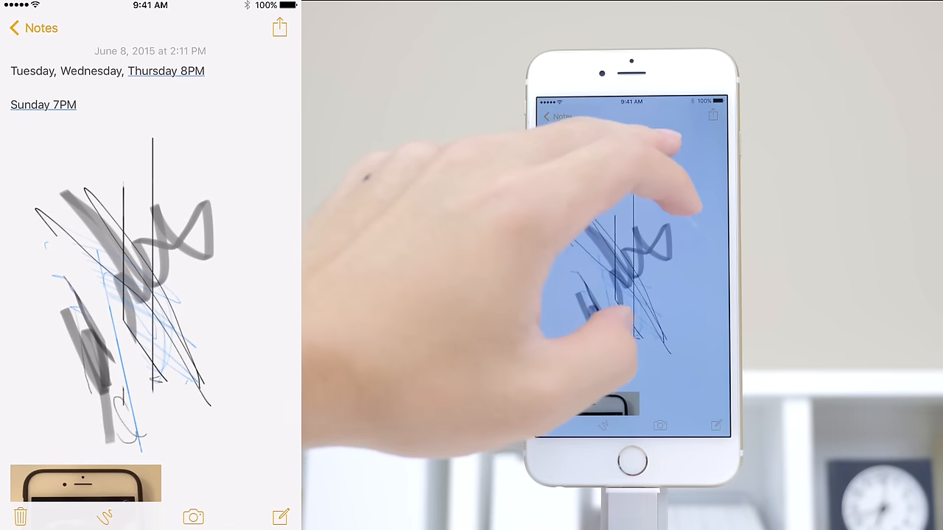
click(118, 70)
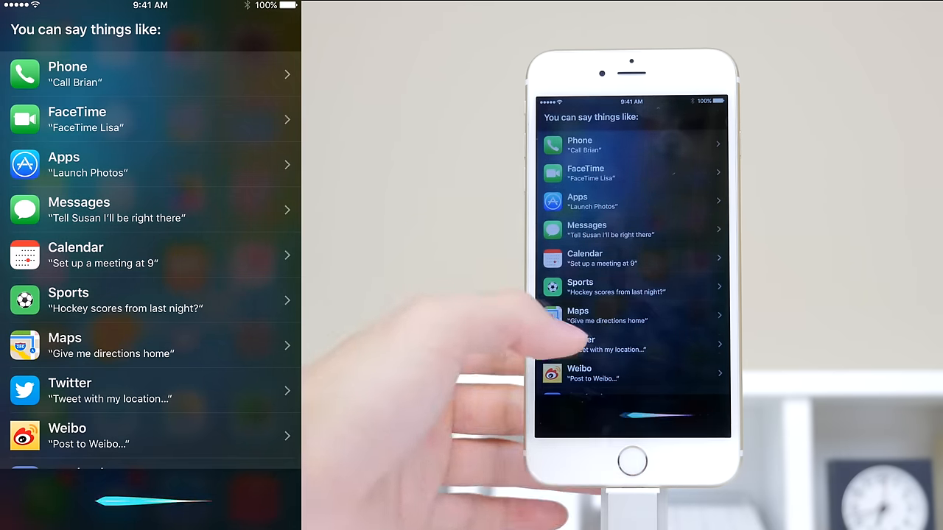
Look through Siri's example requests from Phone down to Podcasts.
scroll(down, 3)
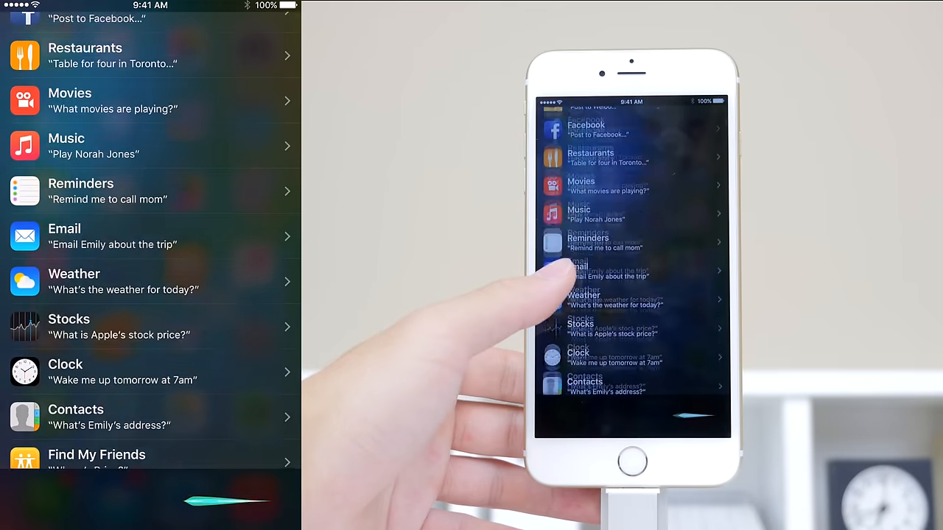
scroll(down, 3)
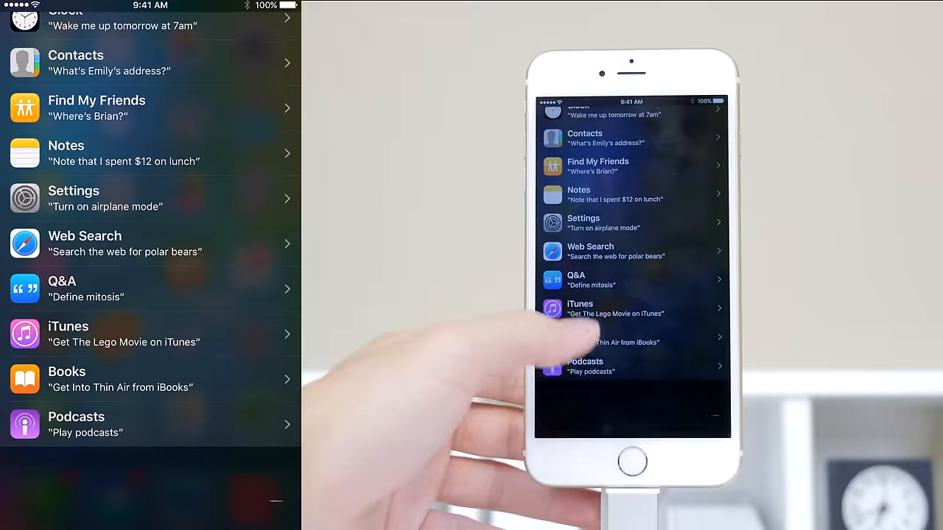
scroll(down, 3)
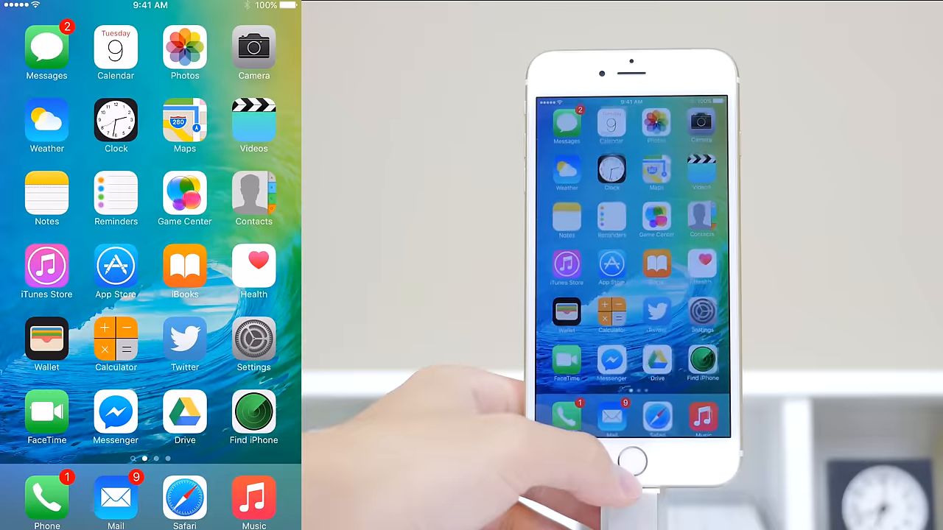
Swipe across home screen pages and leave Music back to the home screen.
scroll(left, 3)
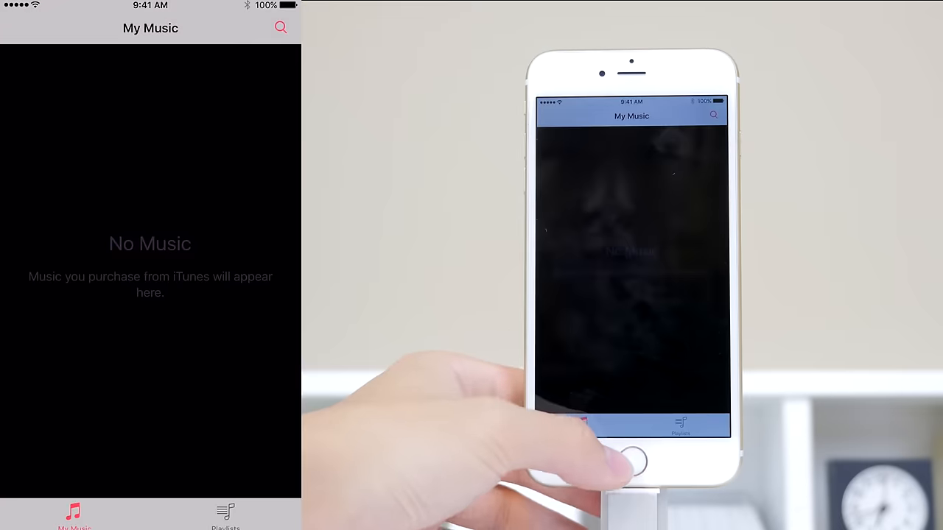
click(631, 461)
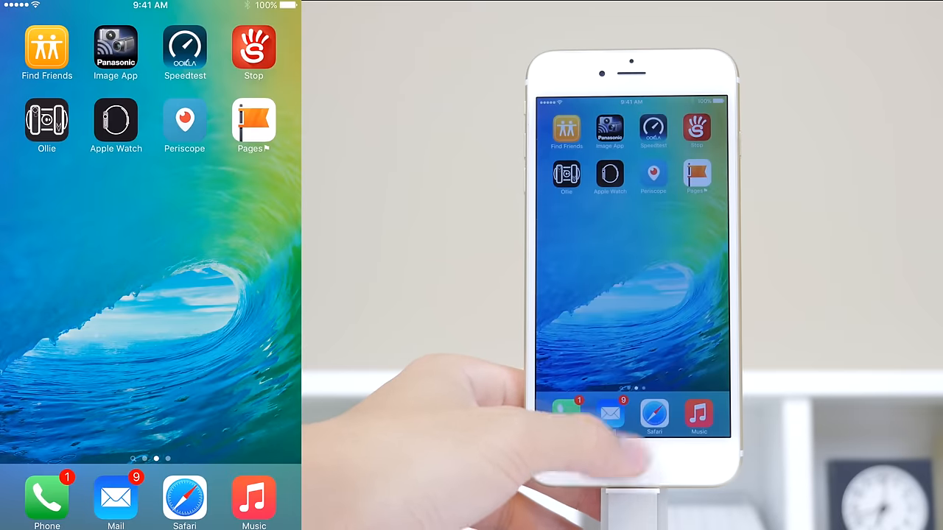